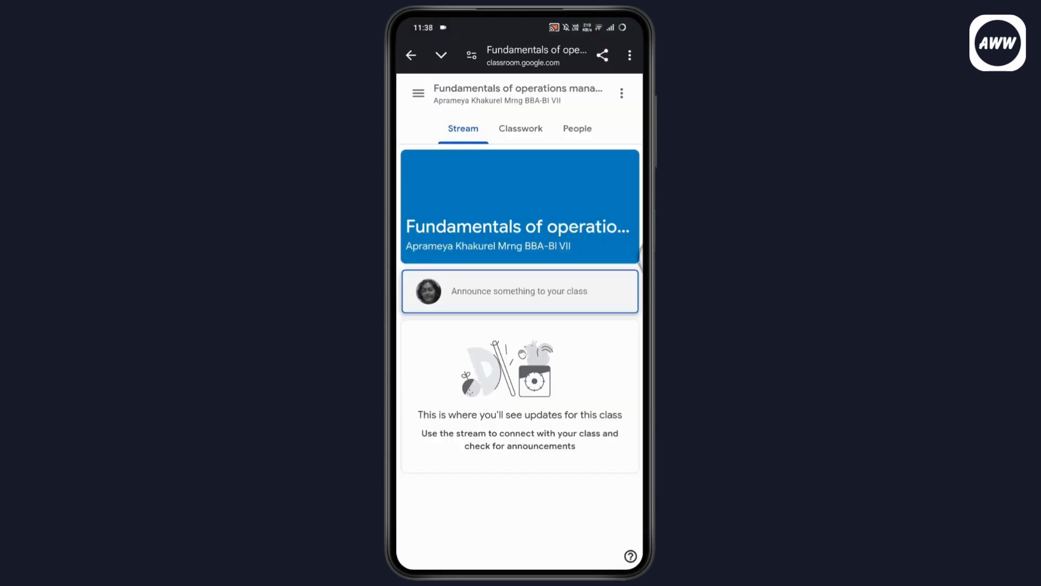
# Browse the class's People and Stream views, then reach the class invitation email for Fundamentals of operations management
pyautogui.click(576, 128)
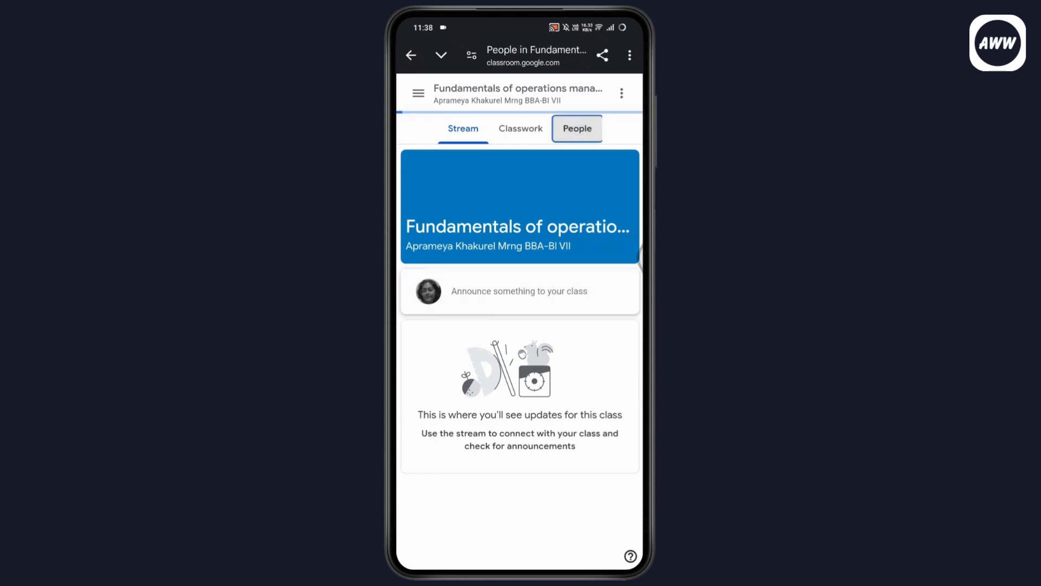
pyautogui.click(577, 128)
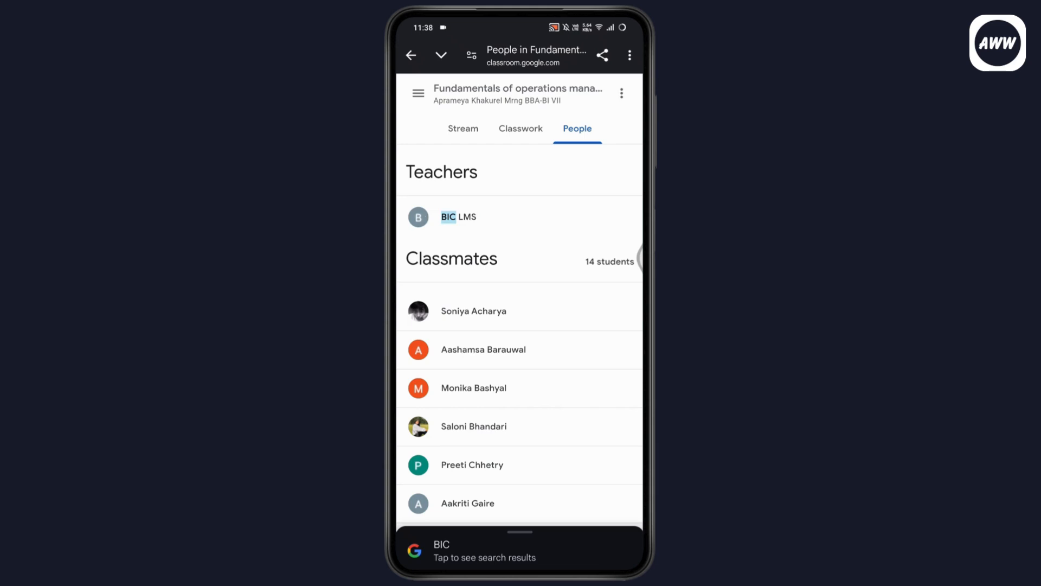
pyautogui.click(463, 128)
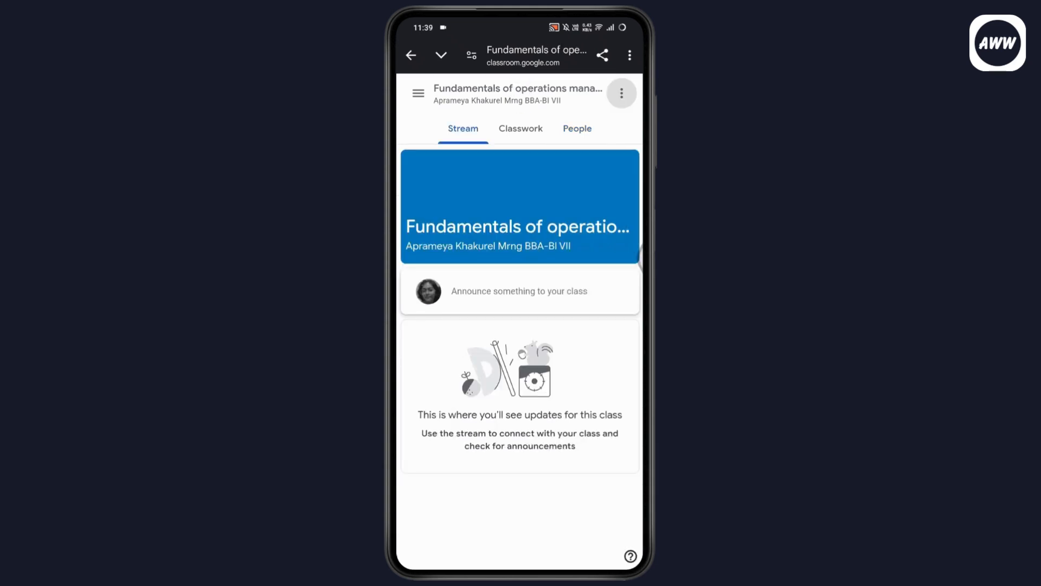
pyautogui.click(521, 128)
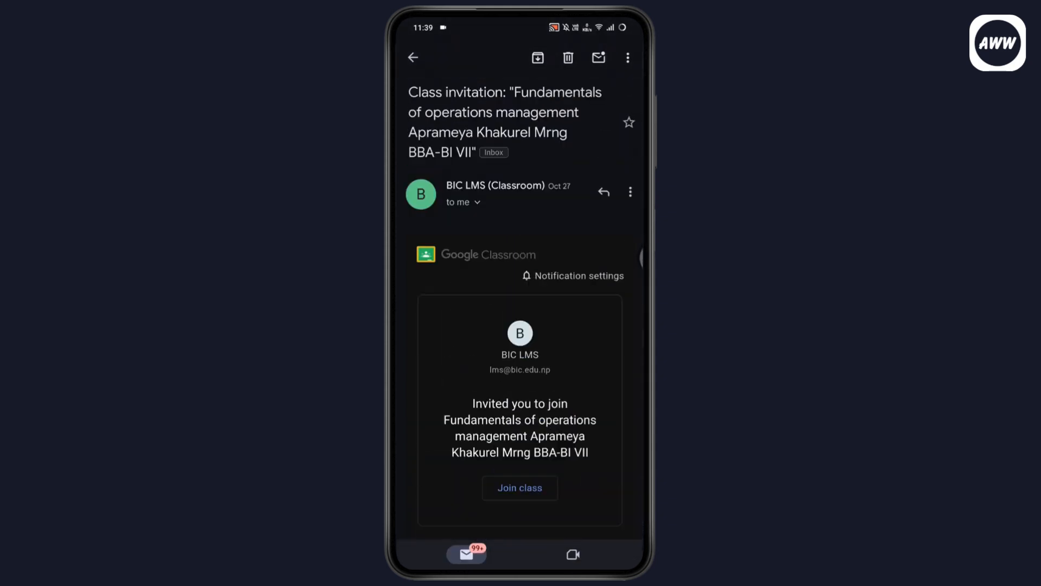
# Expand the invitation's From/To/Date details to reveal the Classroom no-reply sender address
pyautogui.click(462, 202)
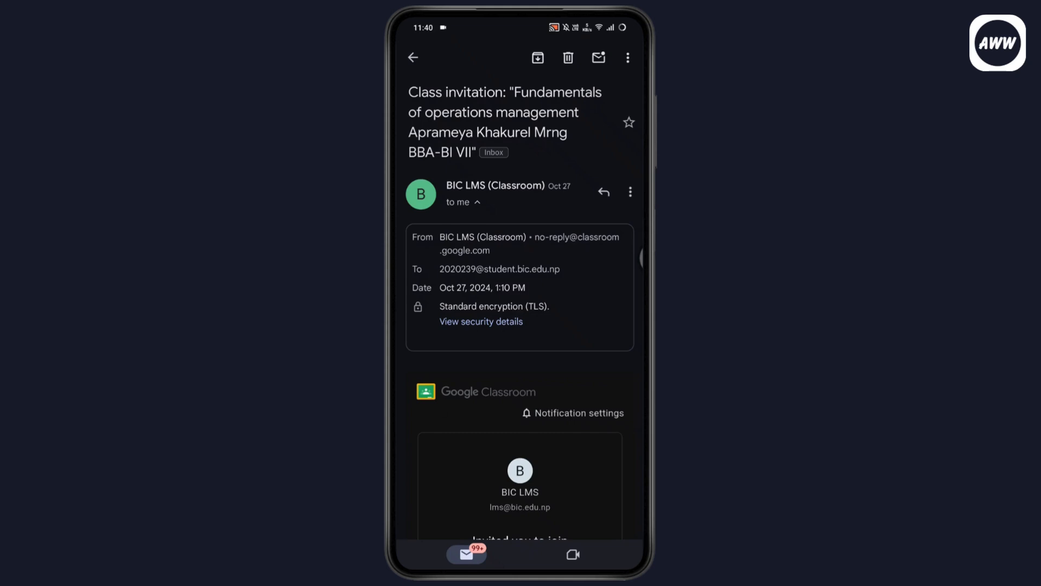
pyautogui.click(414, 57)
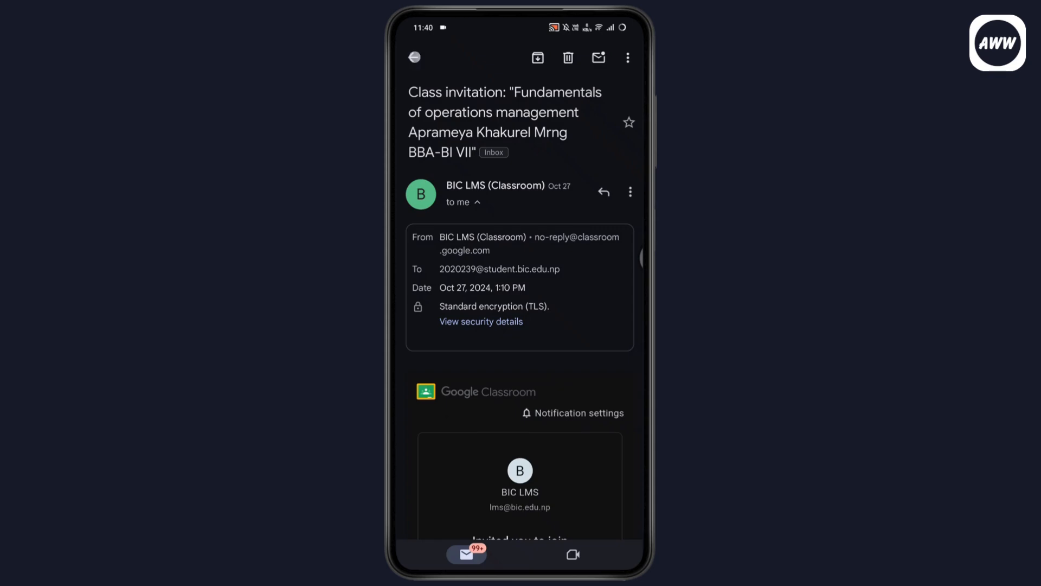